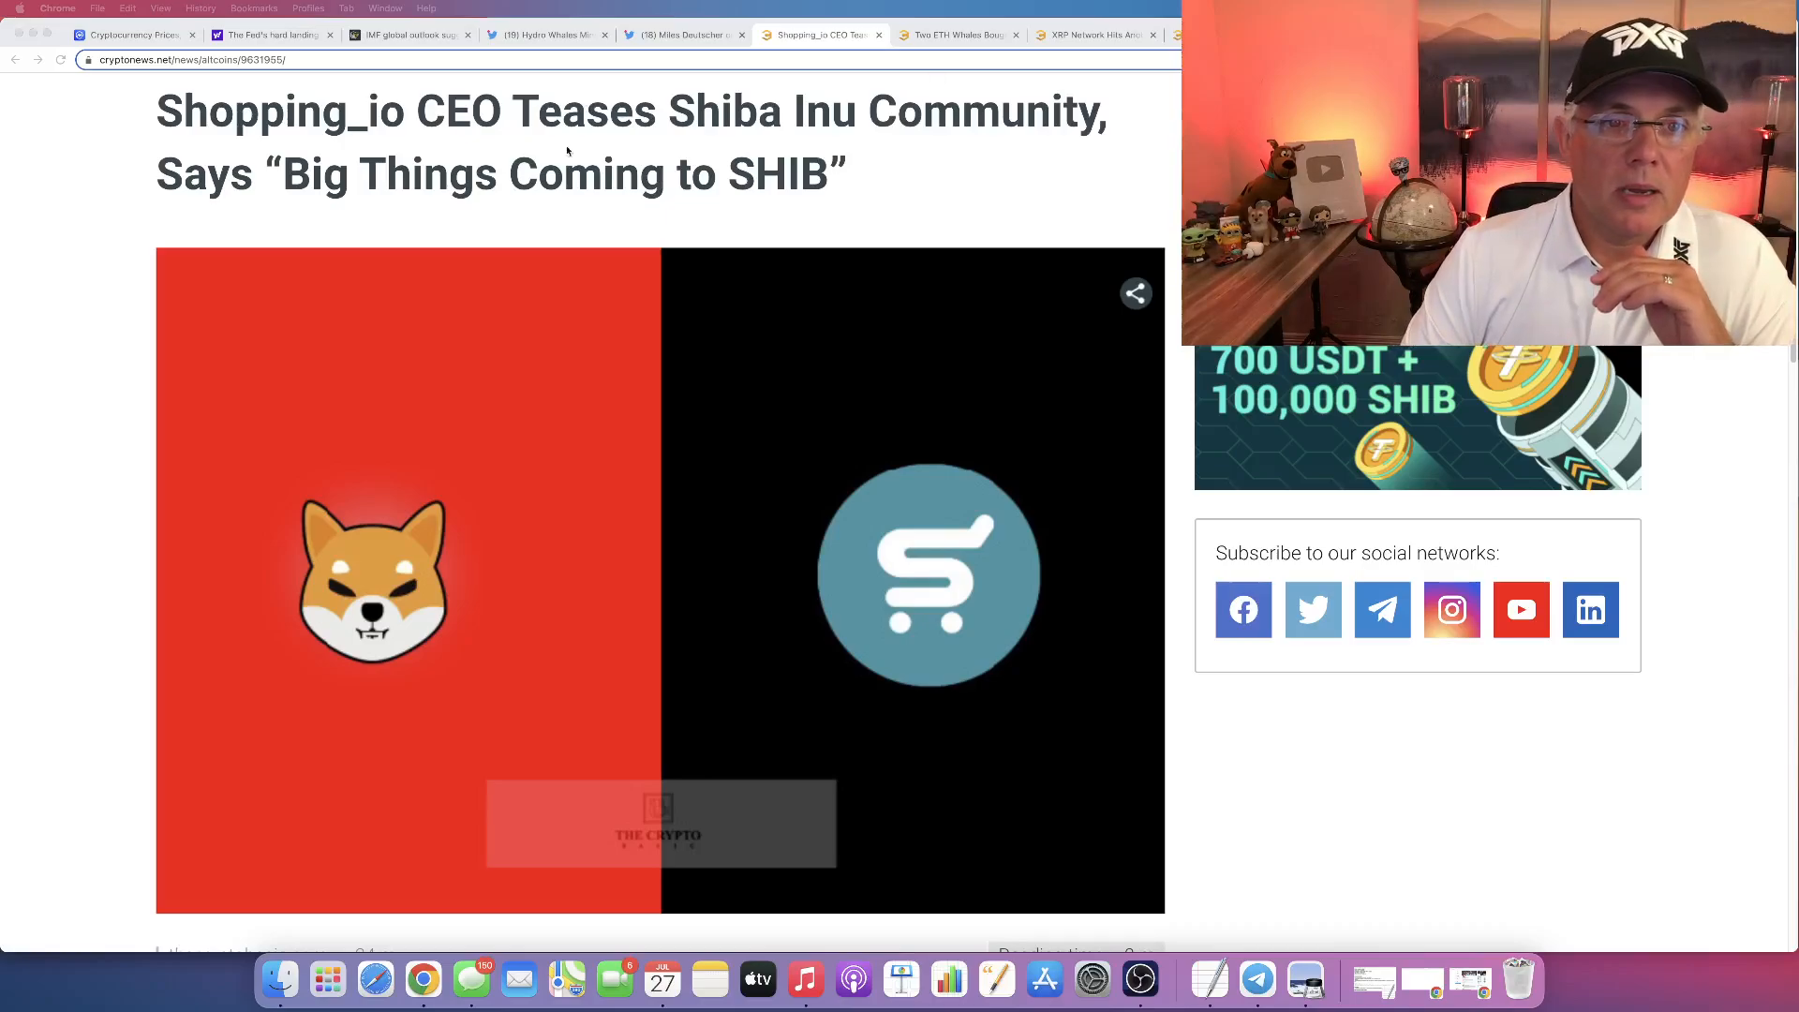
Scroll past the header image to the 'Bridging the Gap Between Crypto and Retailers' section.
scroll("down", 3)
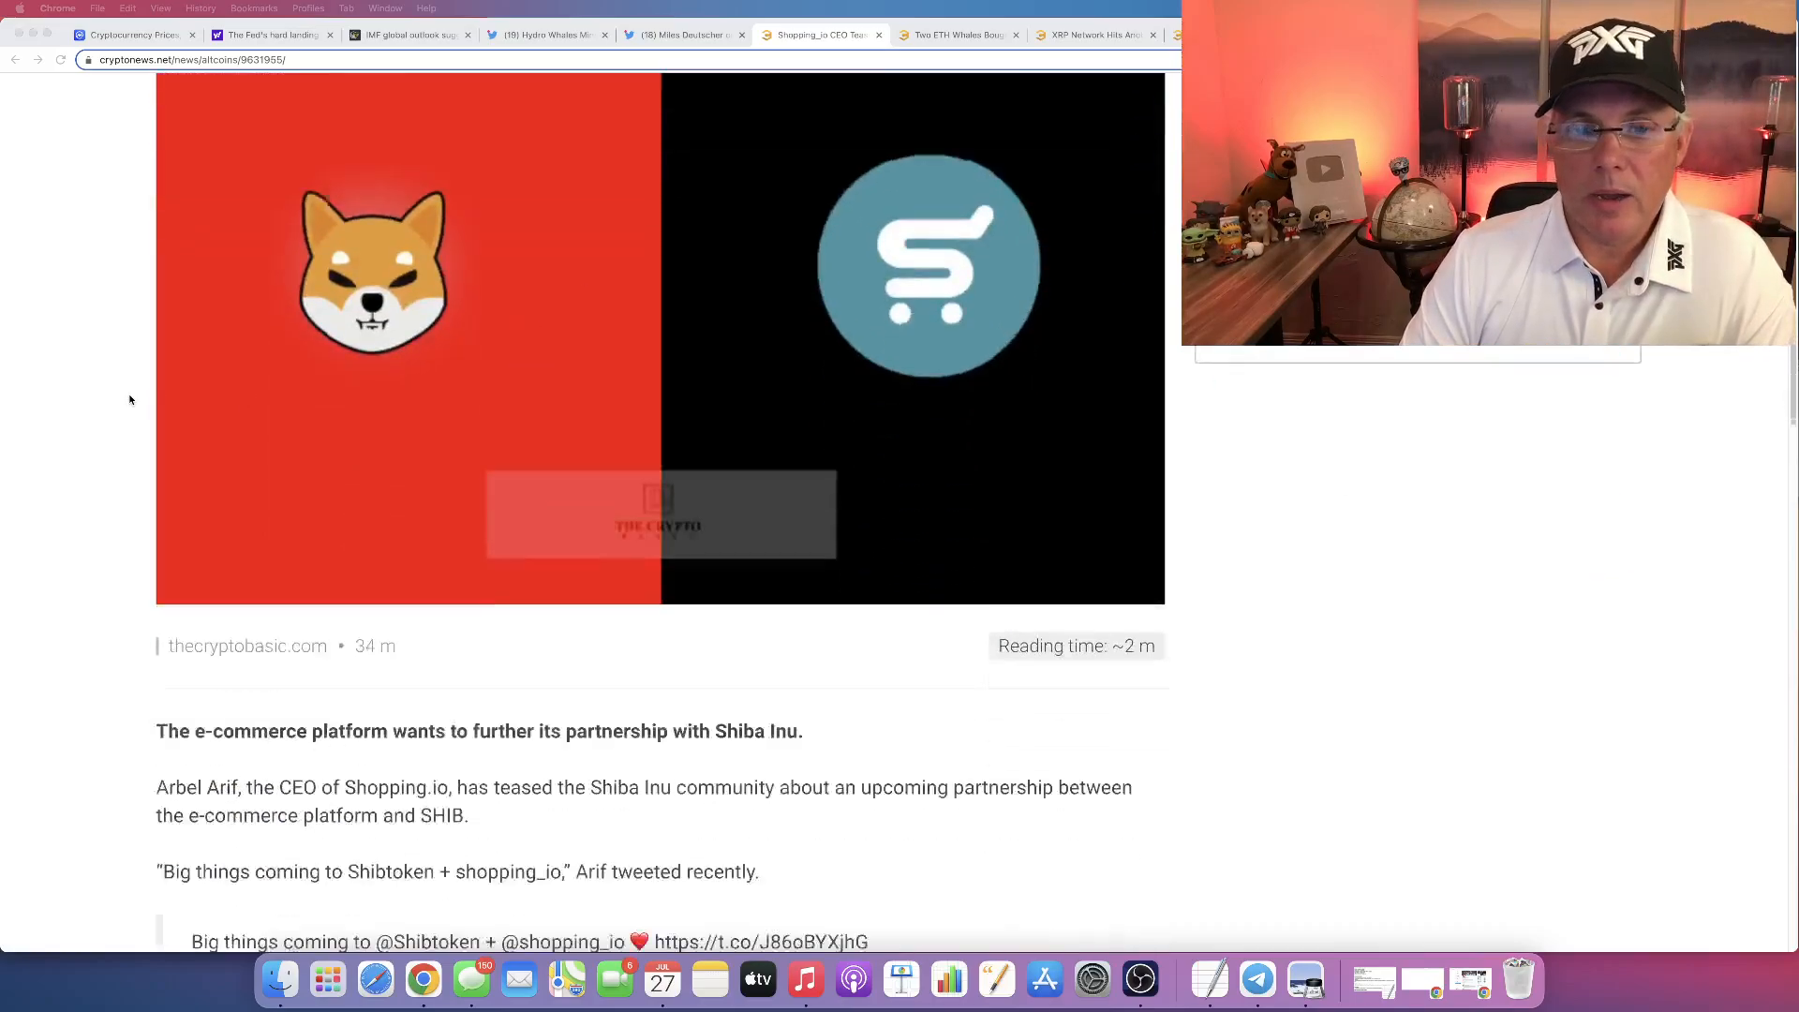
scroll("down", 3)
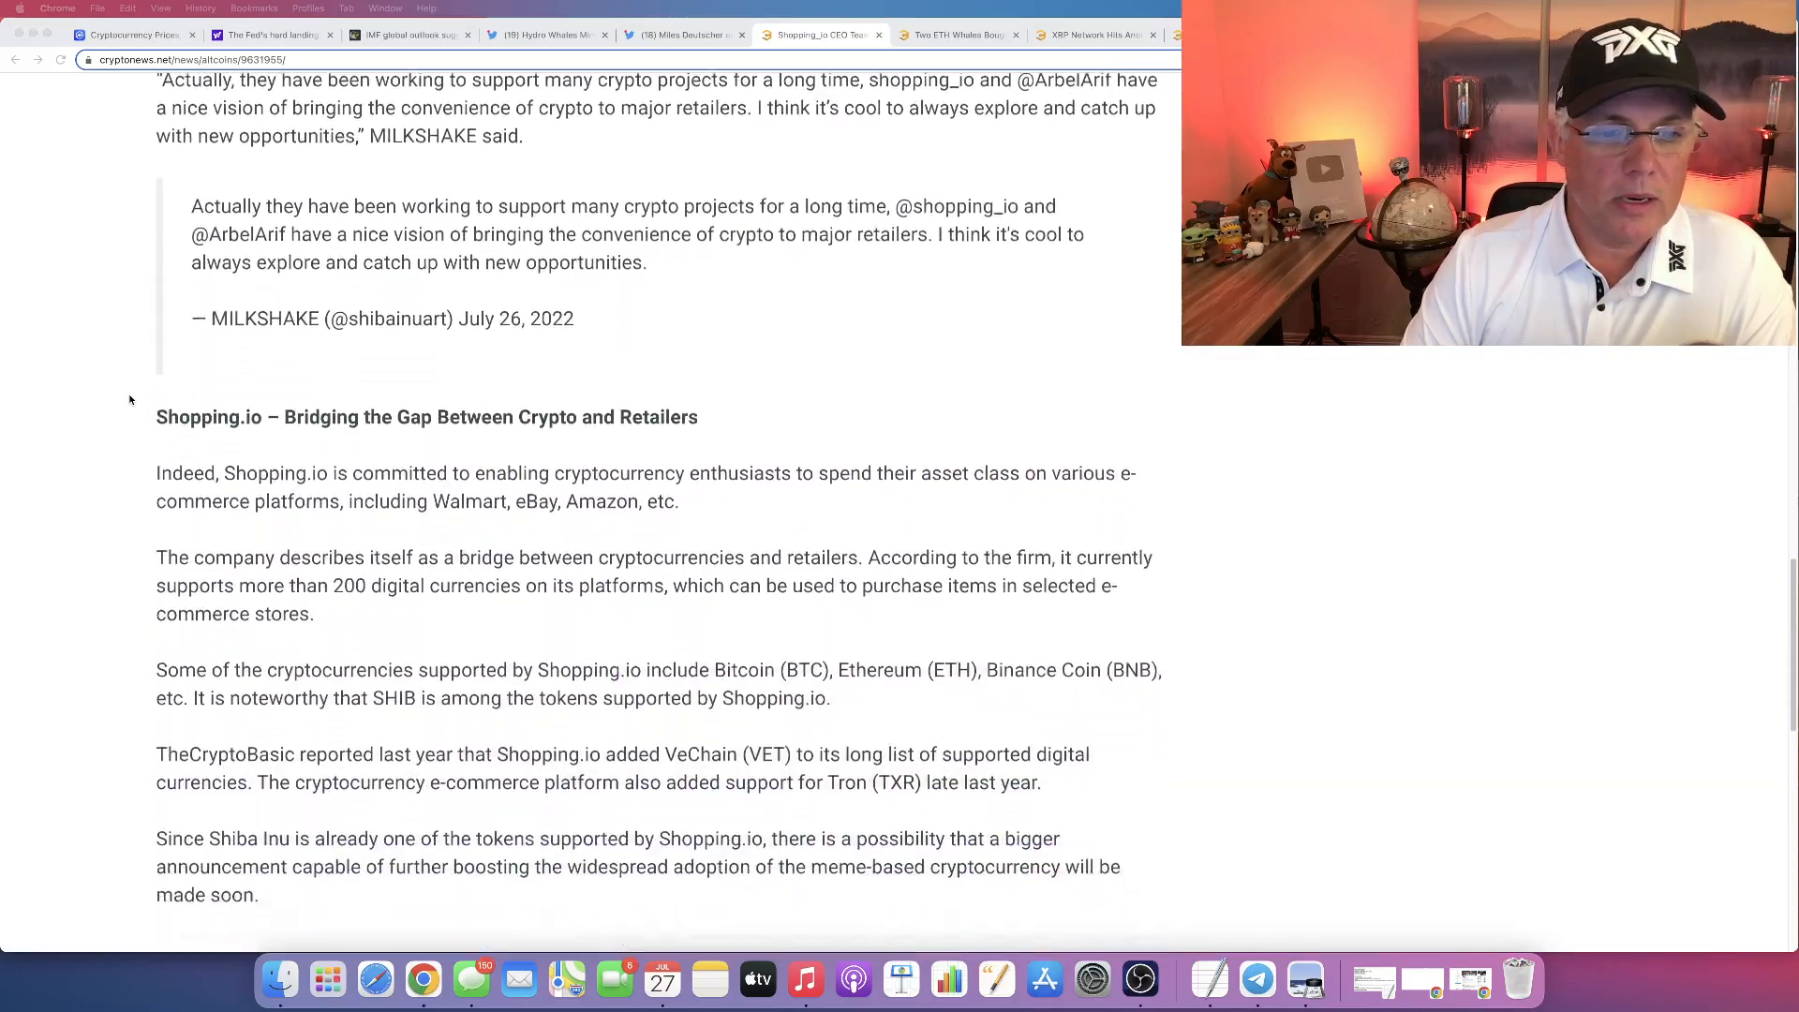
Highlight the section heading and the 'committed to enabling cryptocurrency spending' sentence while reading.
left_click_drag(283, 380, 617, 380)
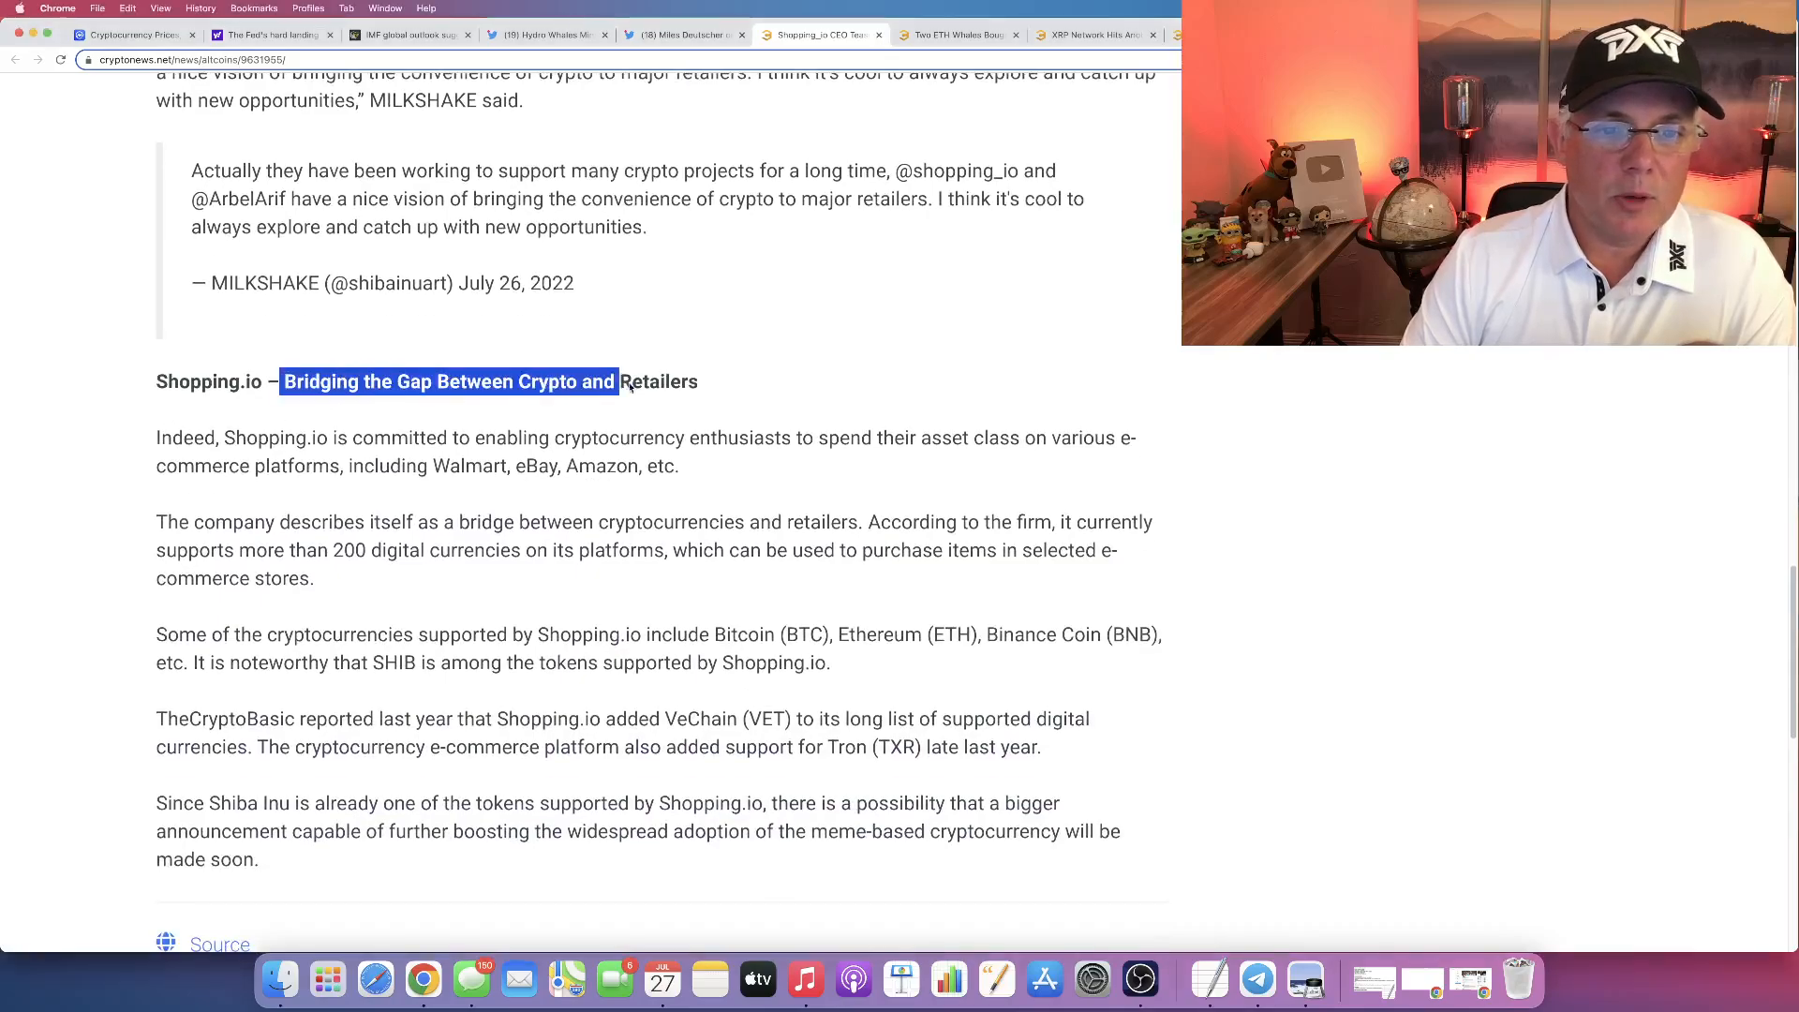
left_click_drag(620, 380, 697, 380)
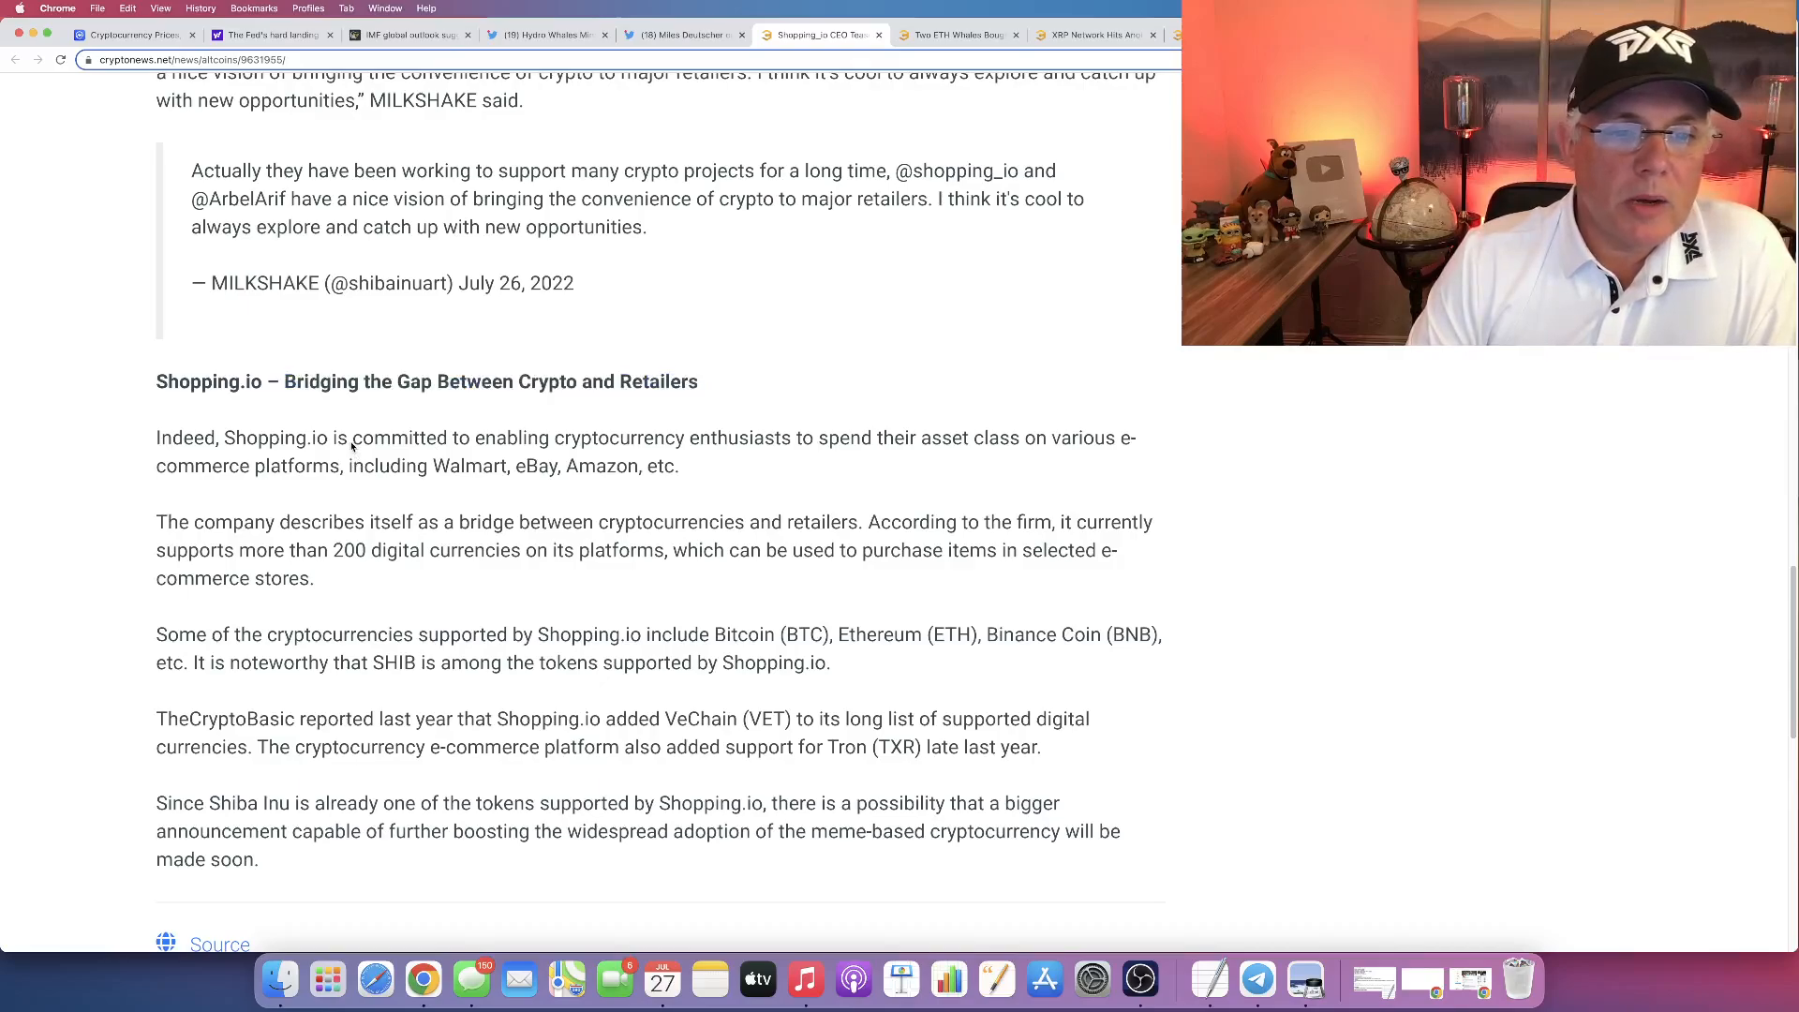
left_click_drag(354, 437, 686, 437)
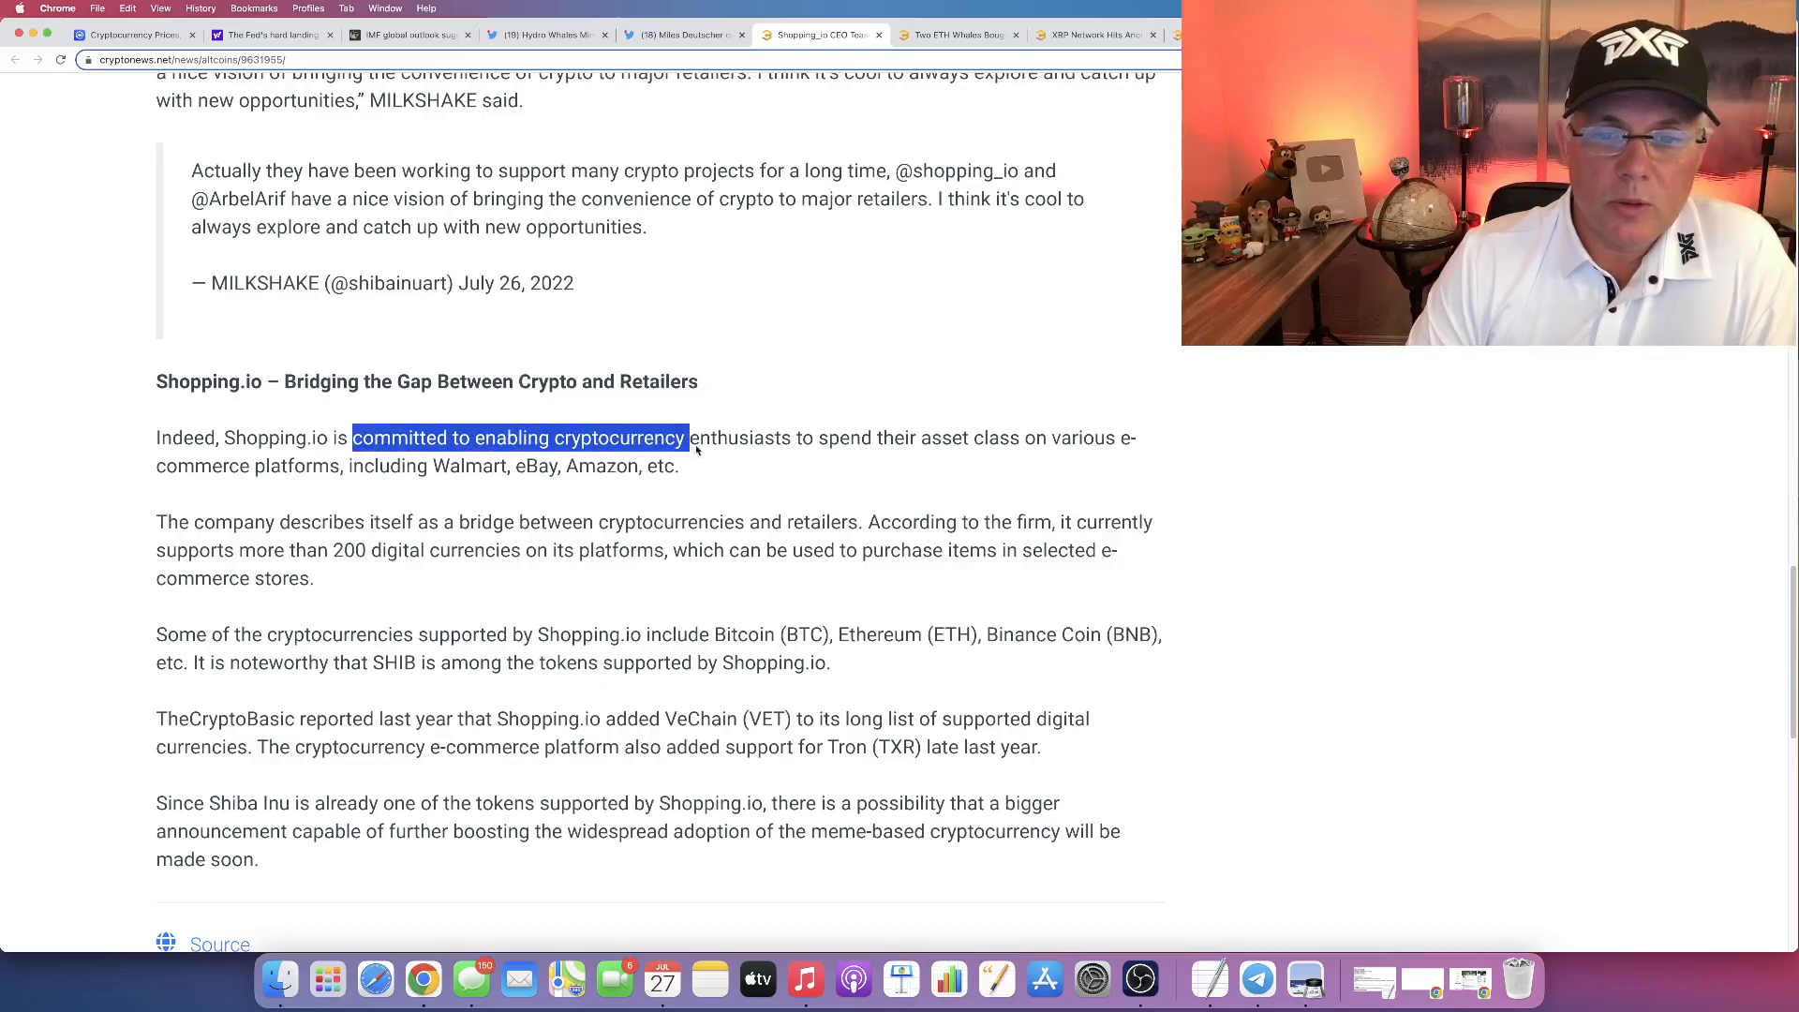
left_click_drag(686, 436, 1046, 437)
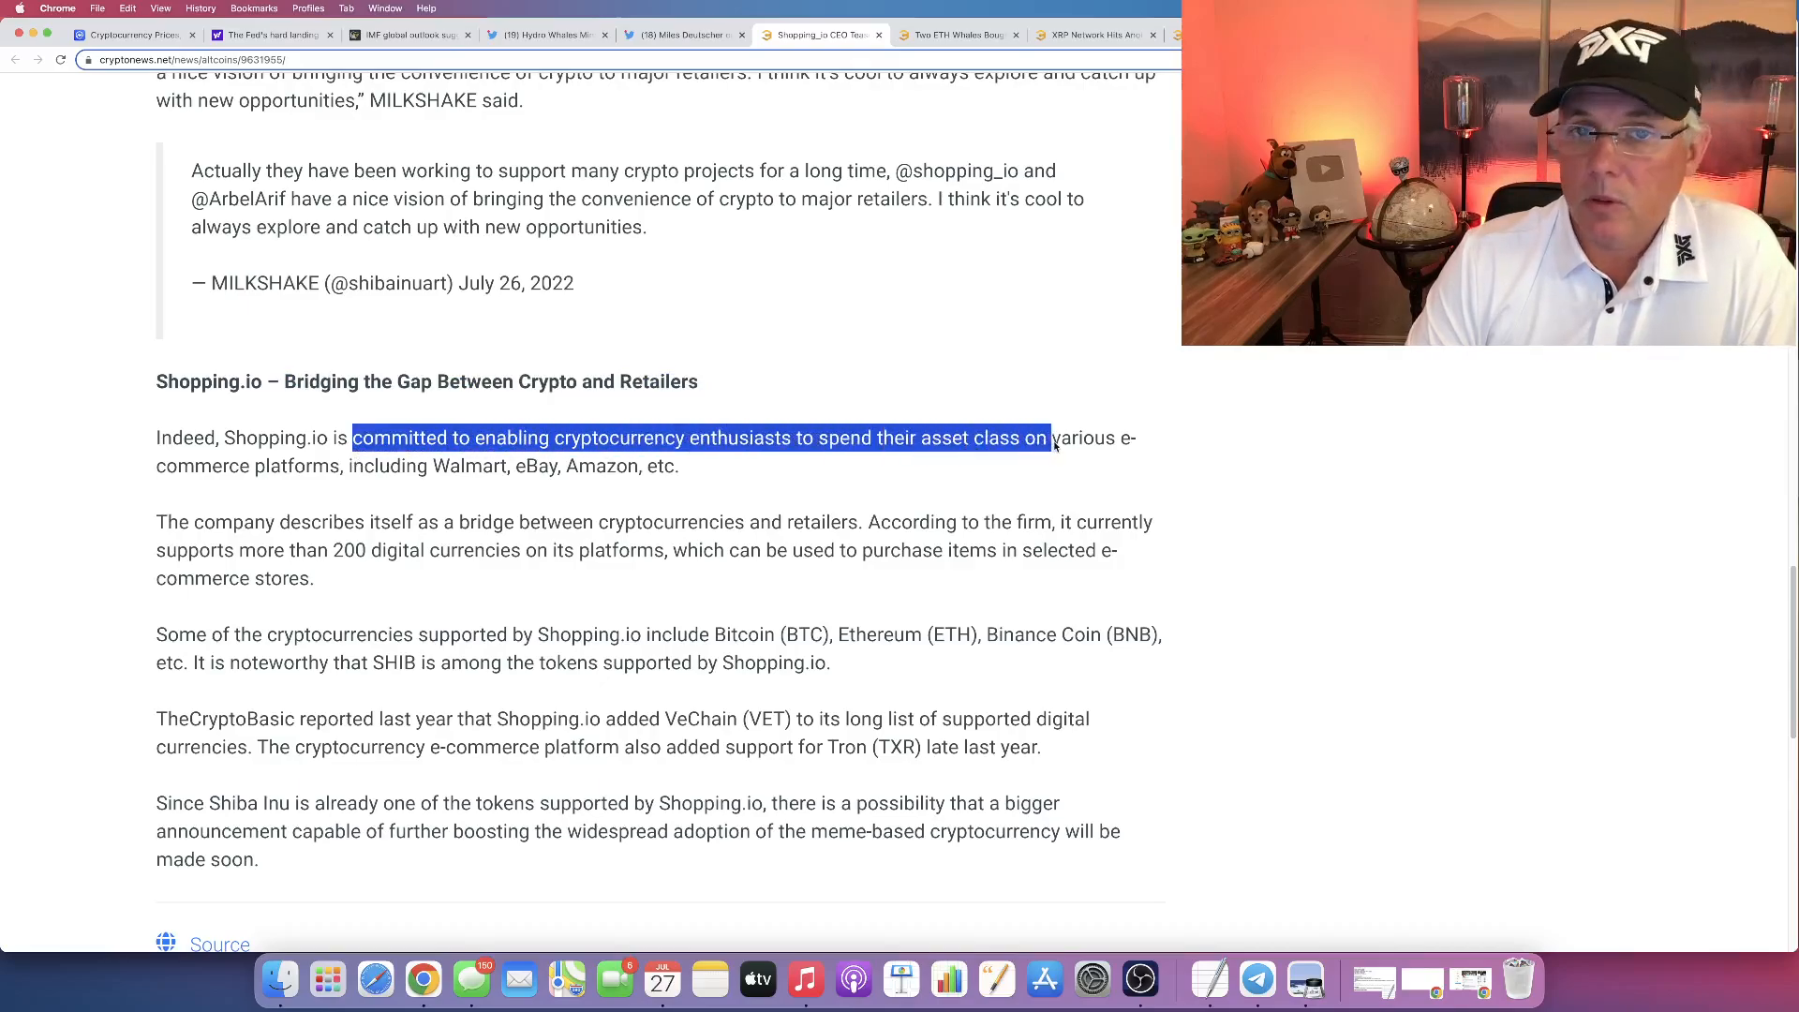
left_click_drag(1046, 437, 310, 467)
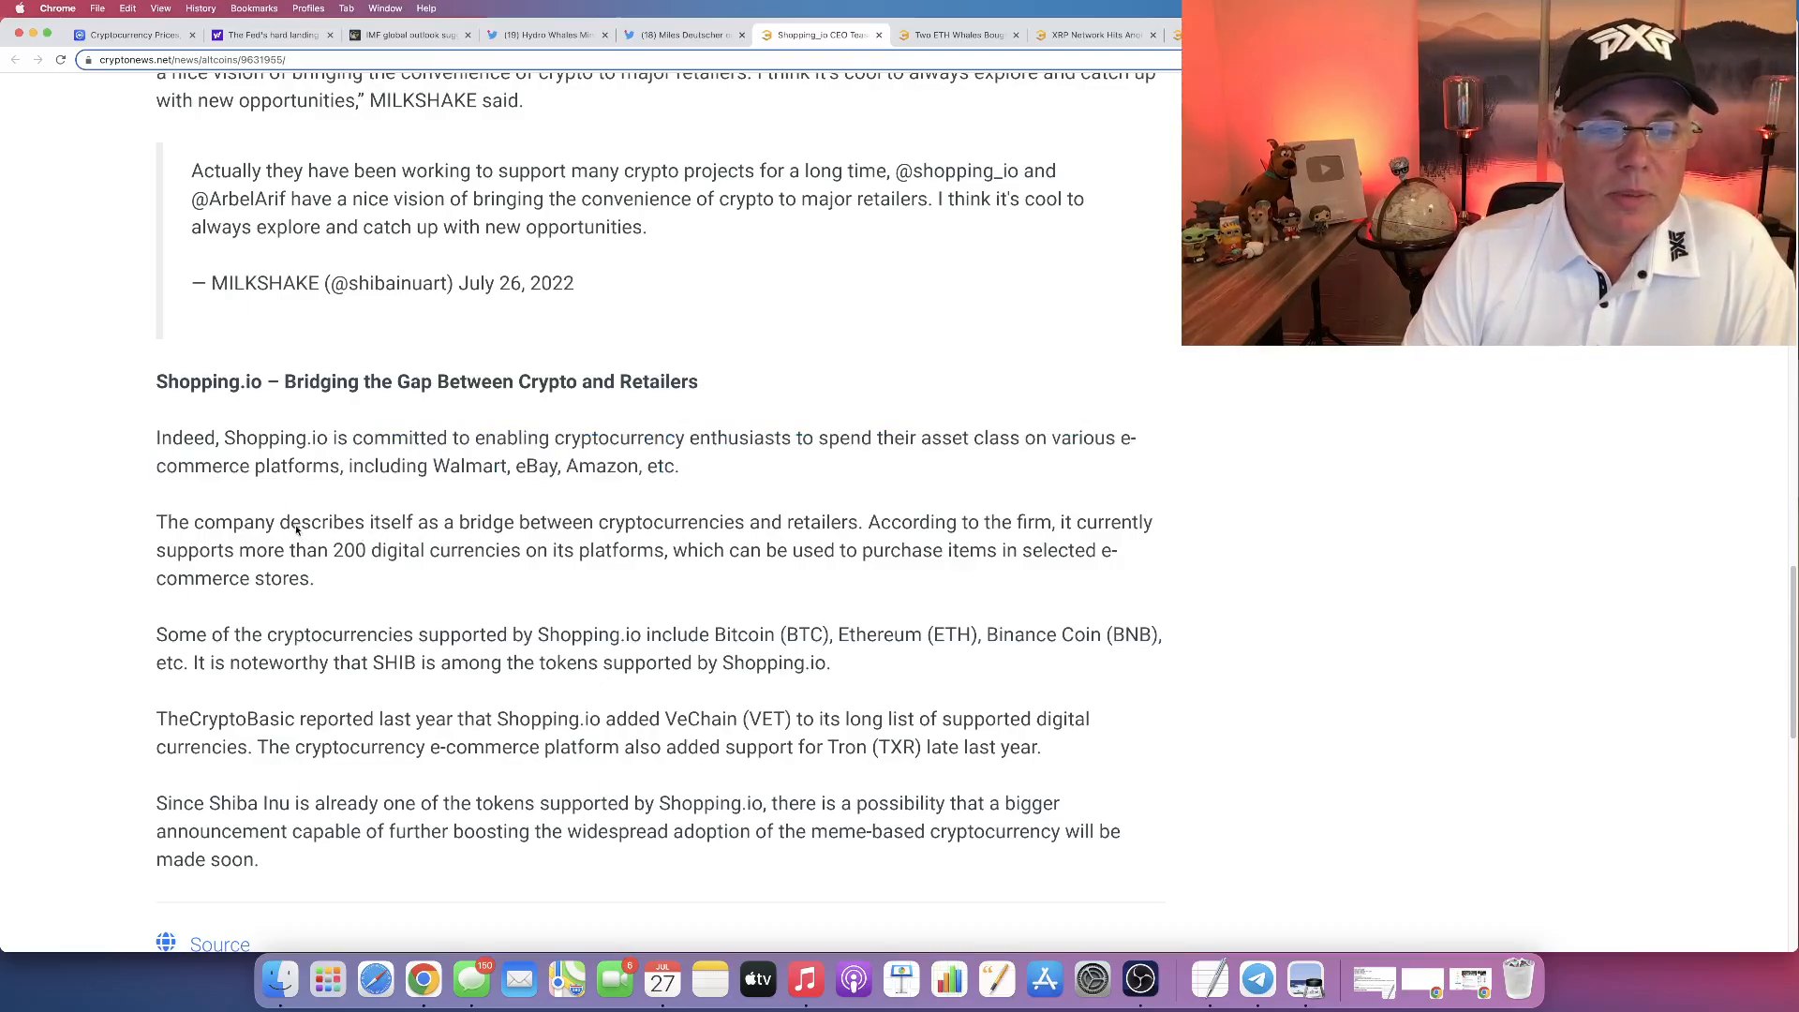
Highlight the 'bridge' sentence covering 200 supported digital currencies and SHIB support.
left_click_drag(290, 523, 911, 523)
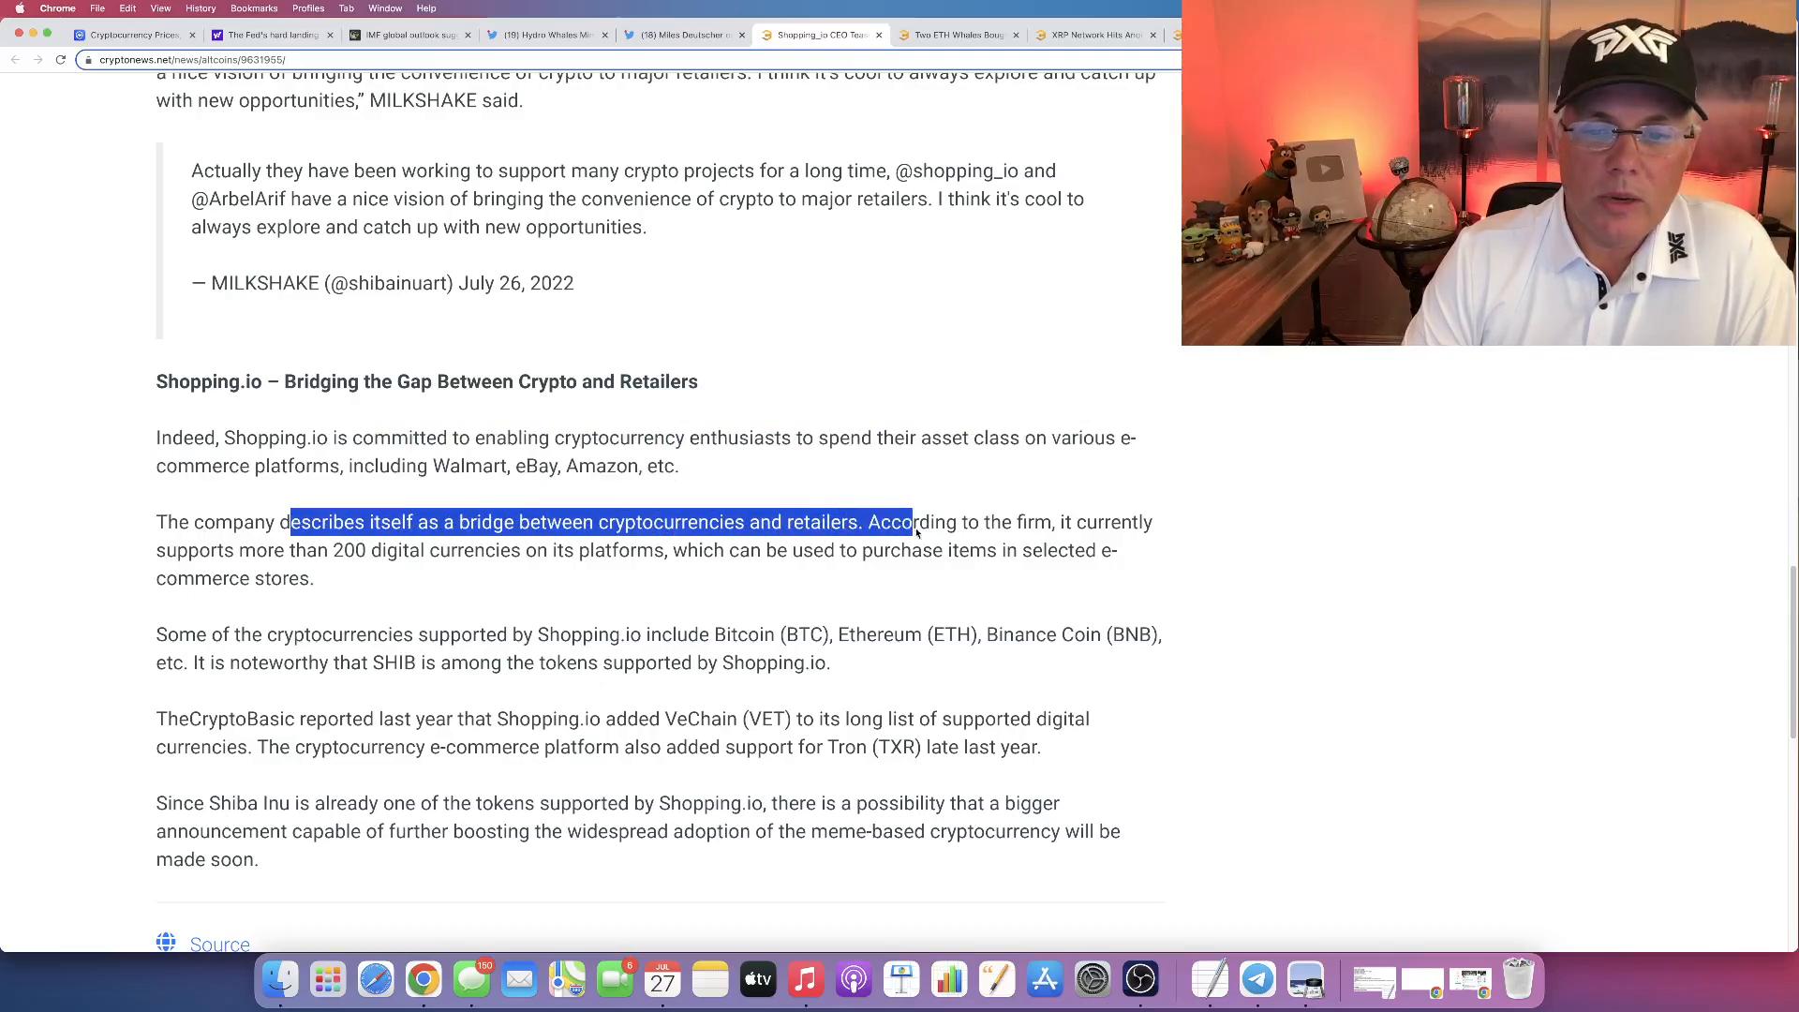
left_click_drag(911, 523, 315, 578)
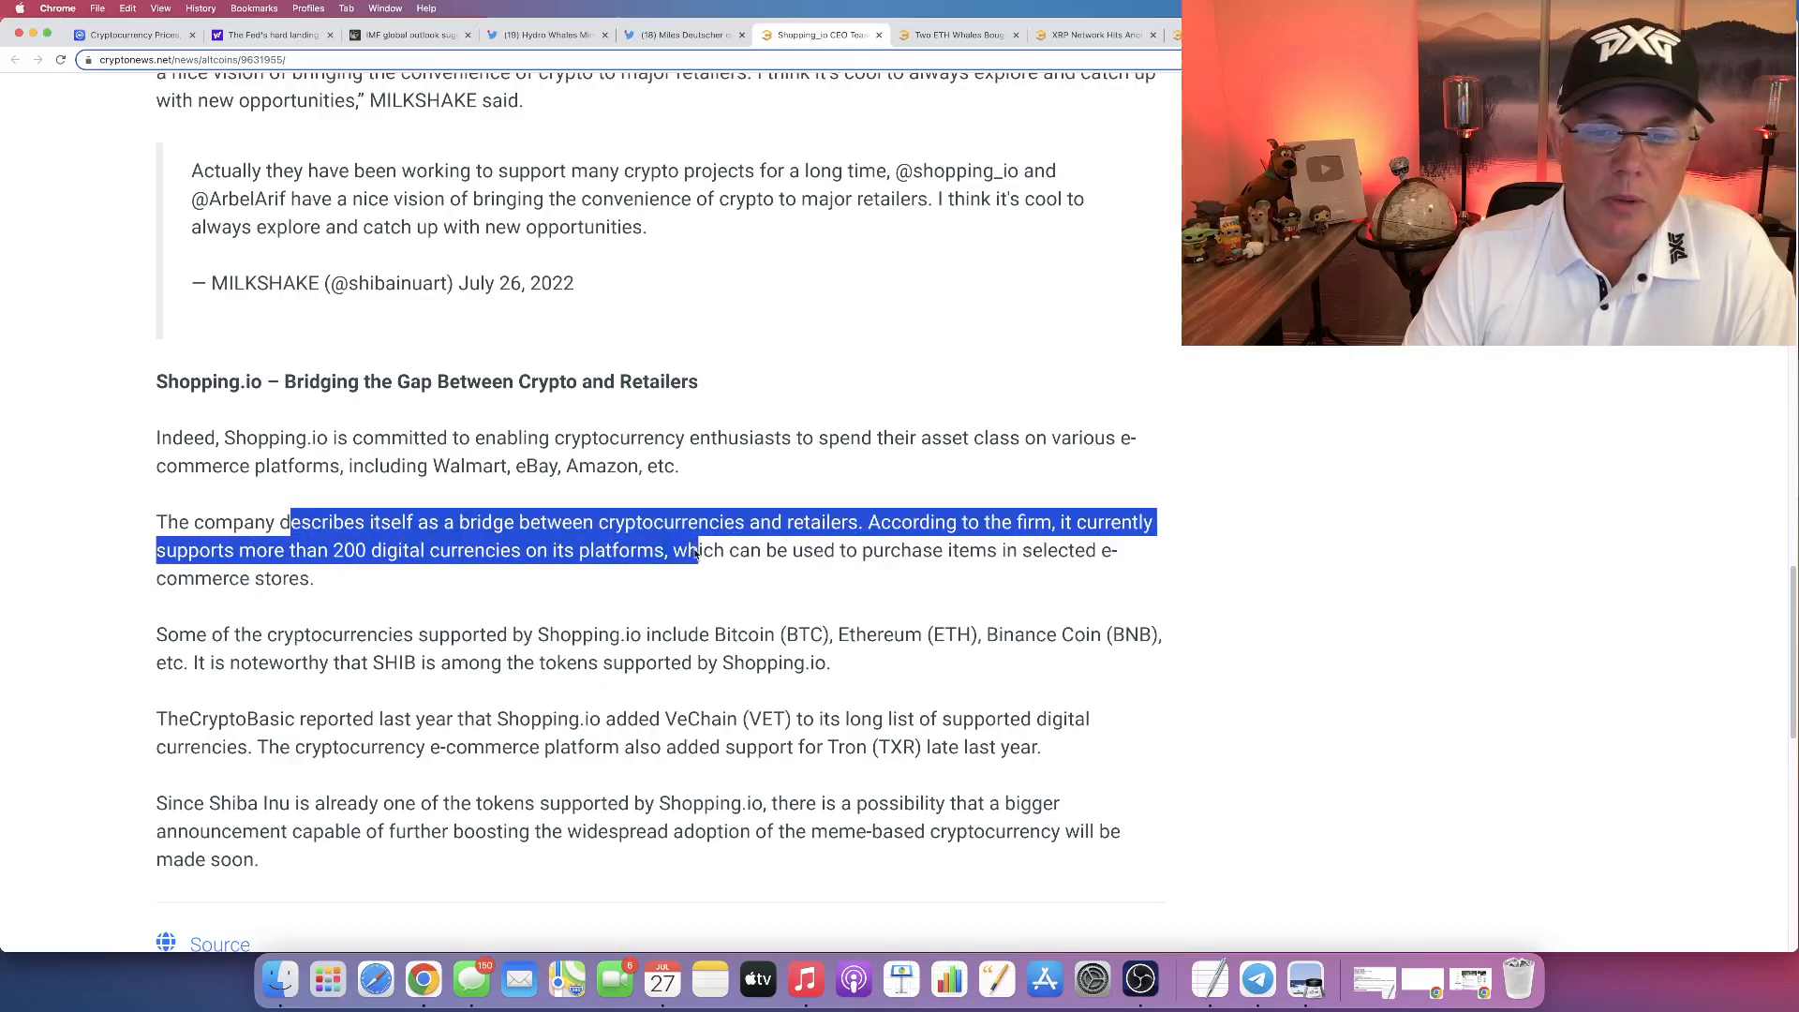
left_click_drag(712, 549, 281, 549)
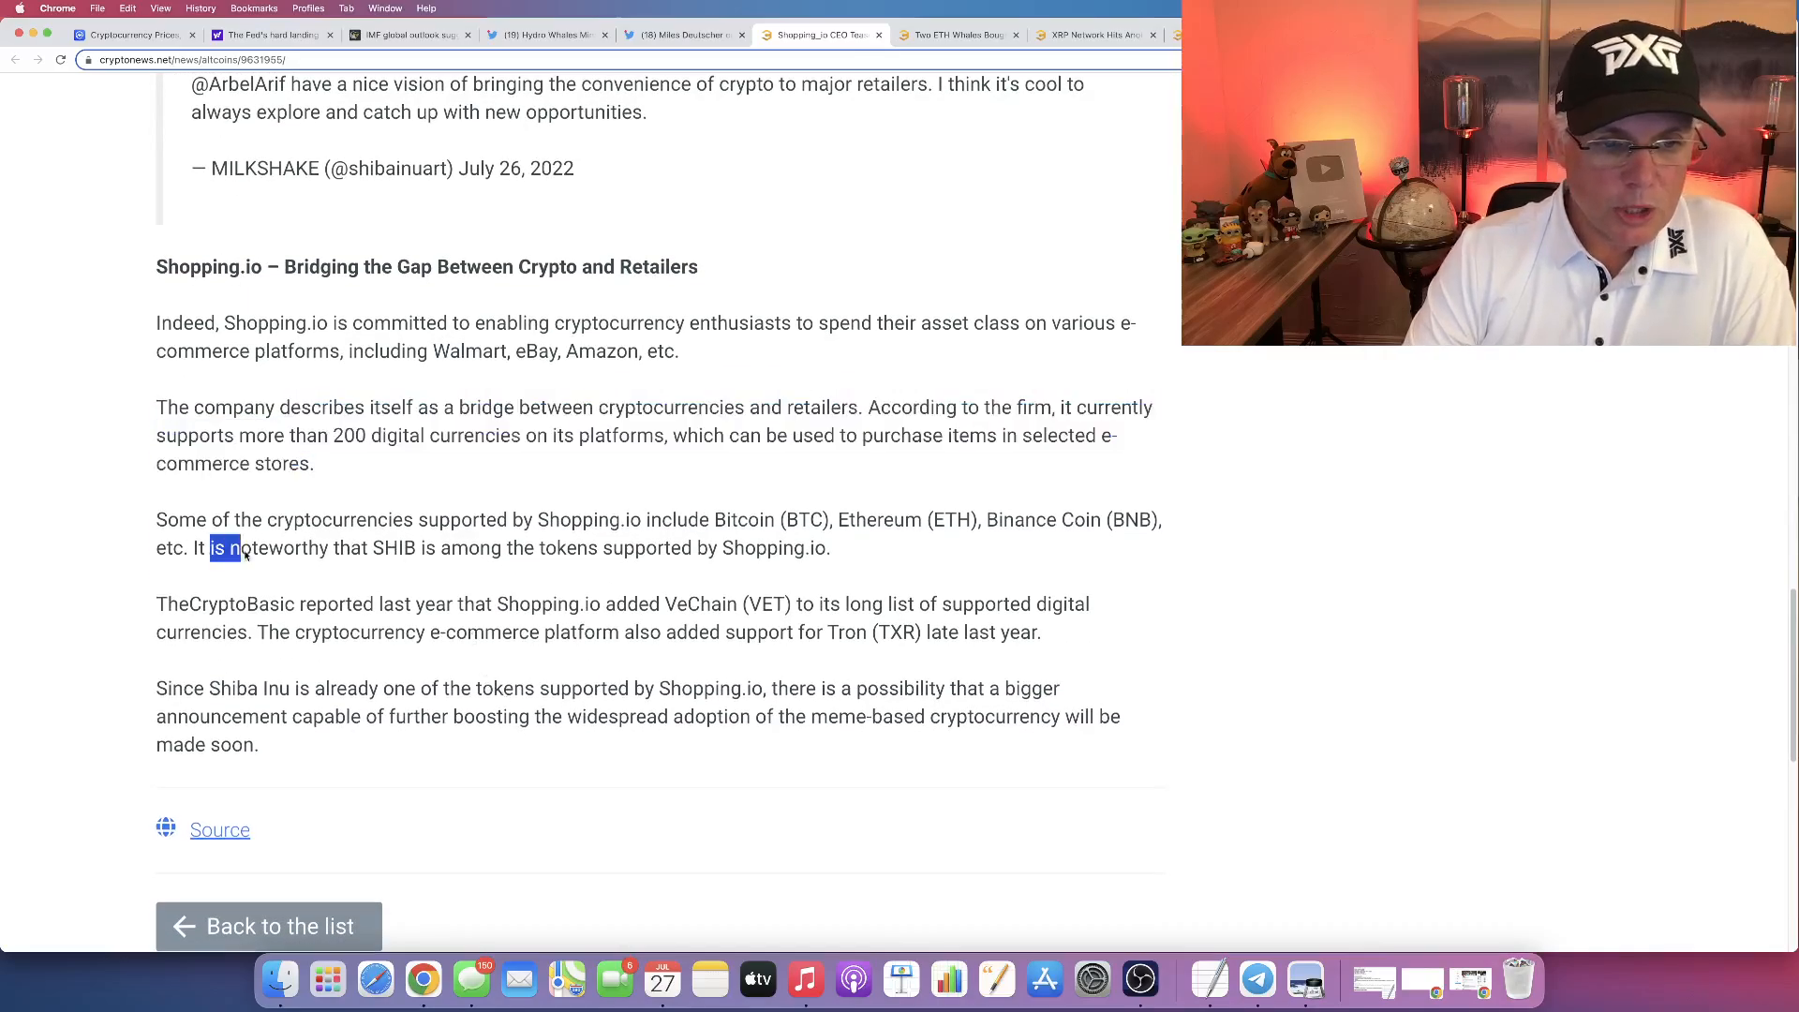
Return to the intro and highlight 'Big things coming to Shibtoken + shopping_io' in the quoted tweet.
left_click_drag(211, 547, 829, 548)
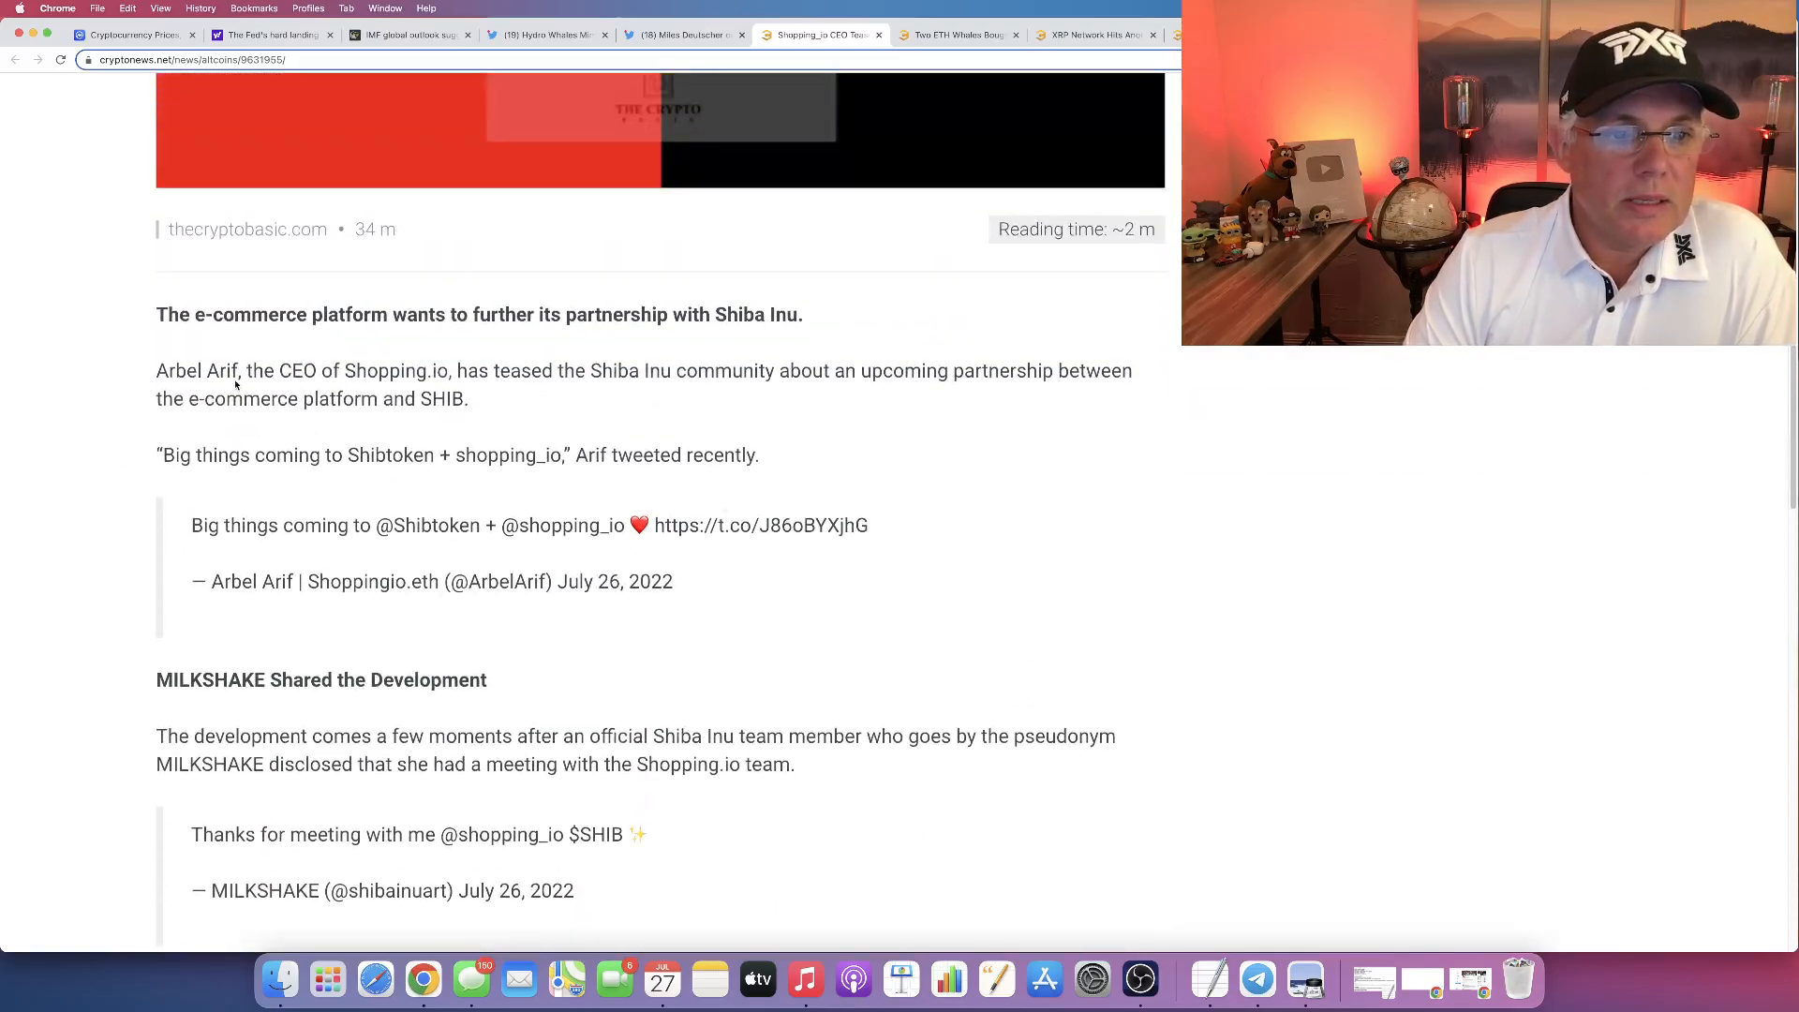
double_click(197, 371)
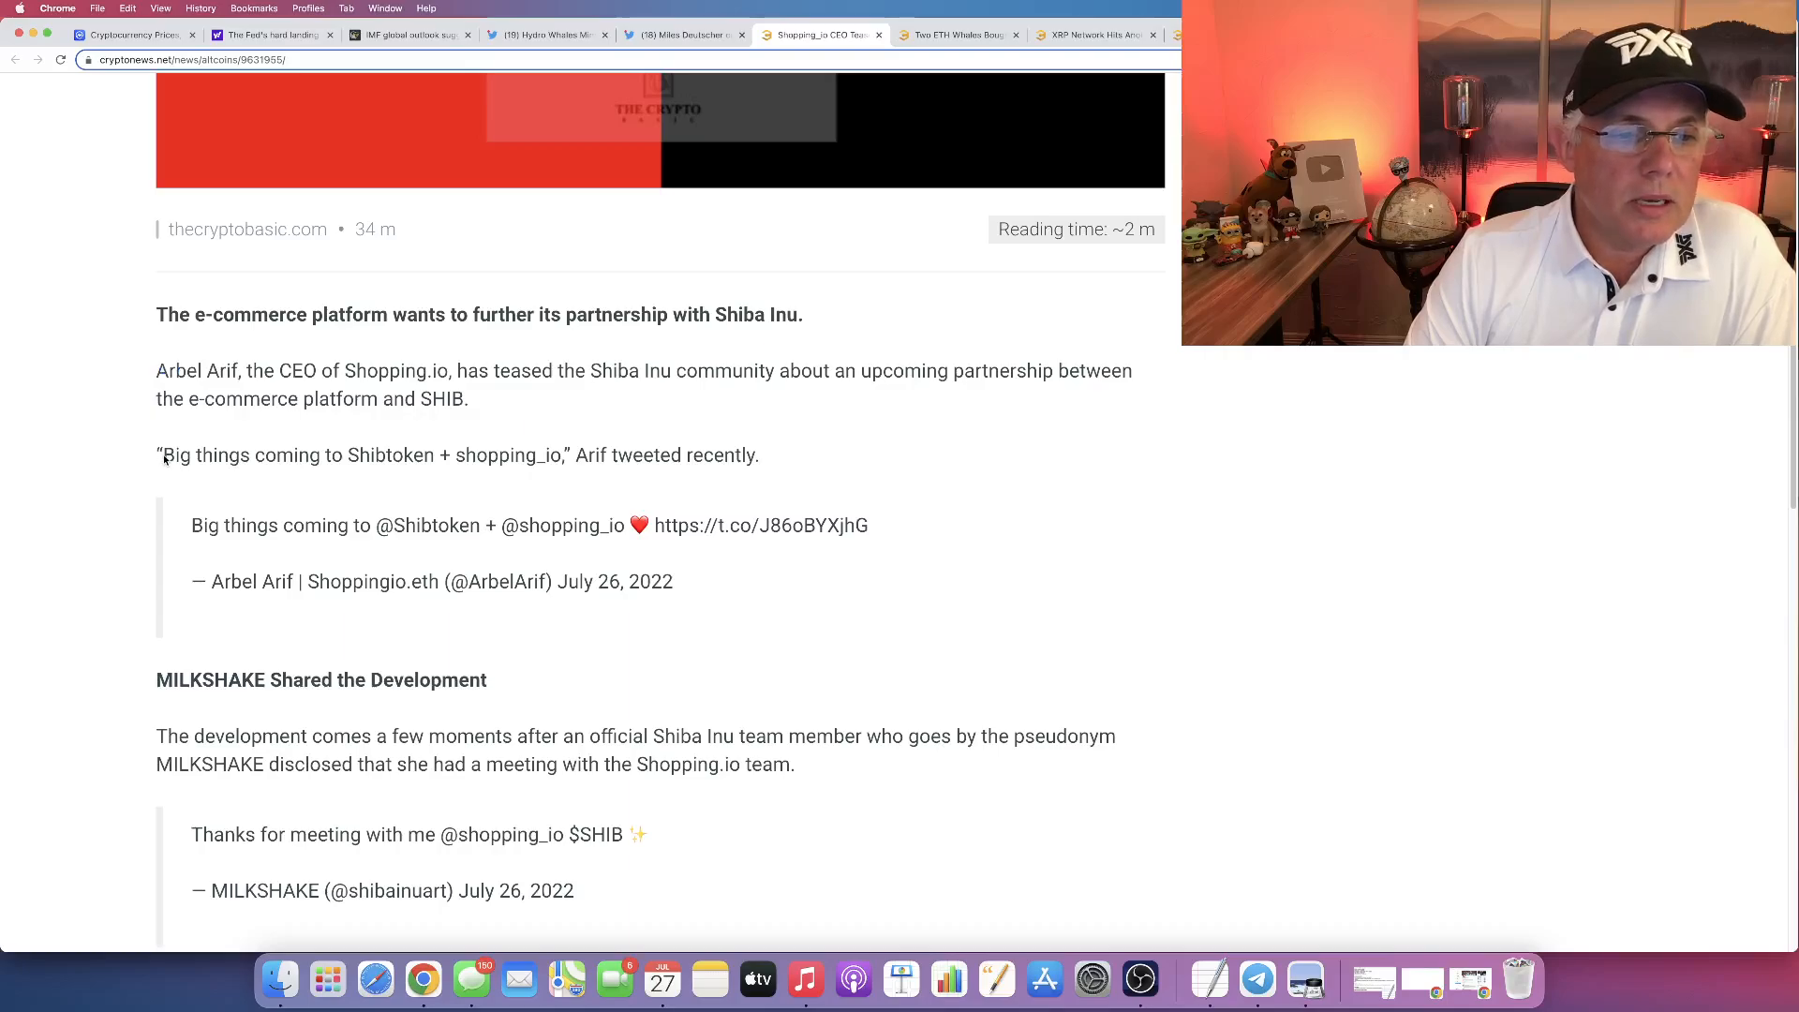
left_click_drag(165, 456, 433, 456)
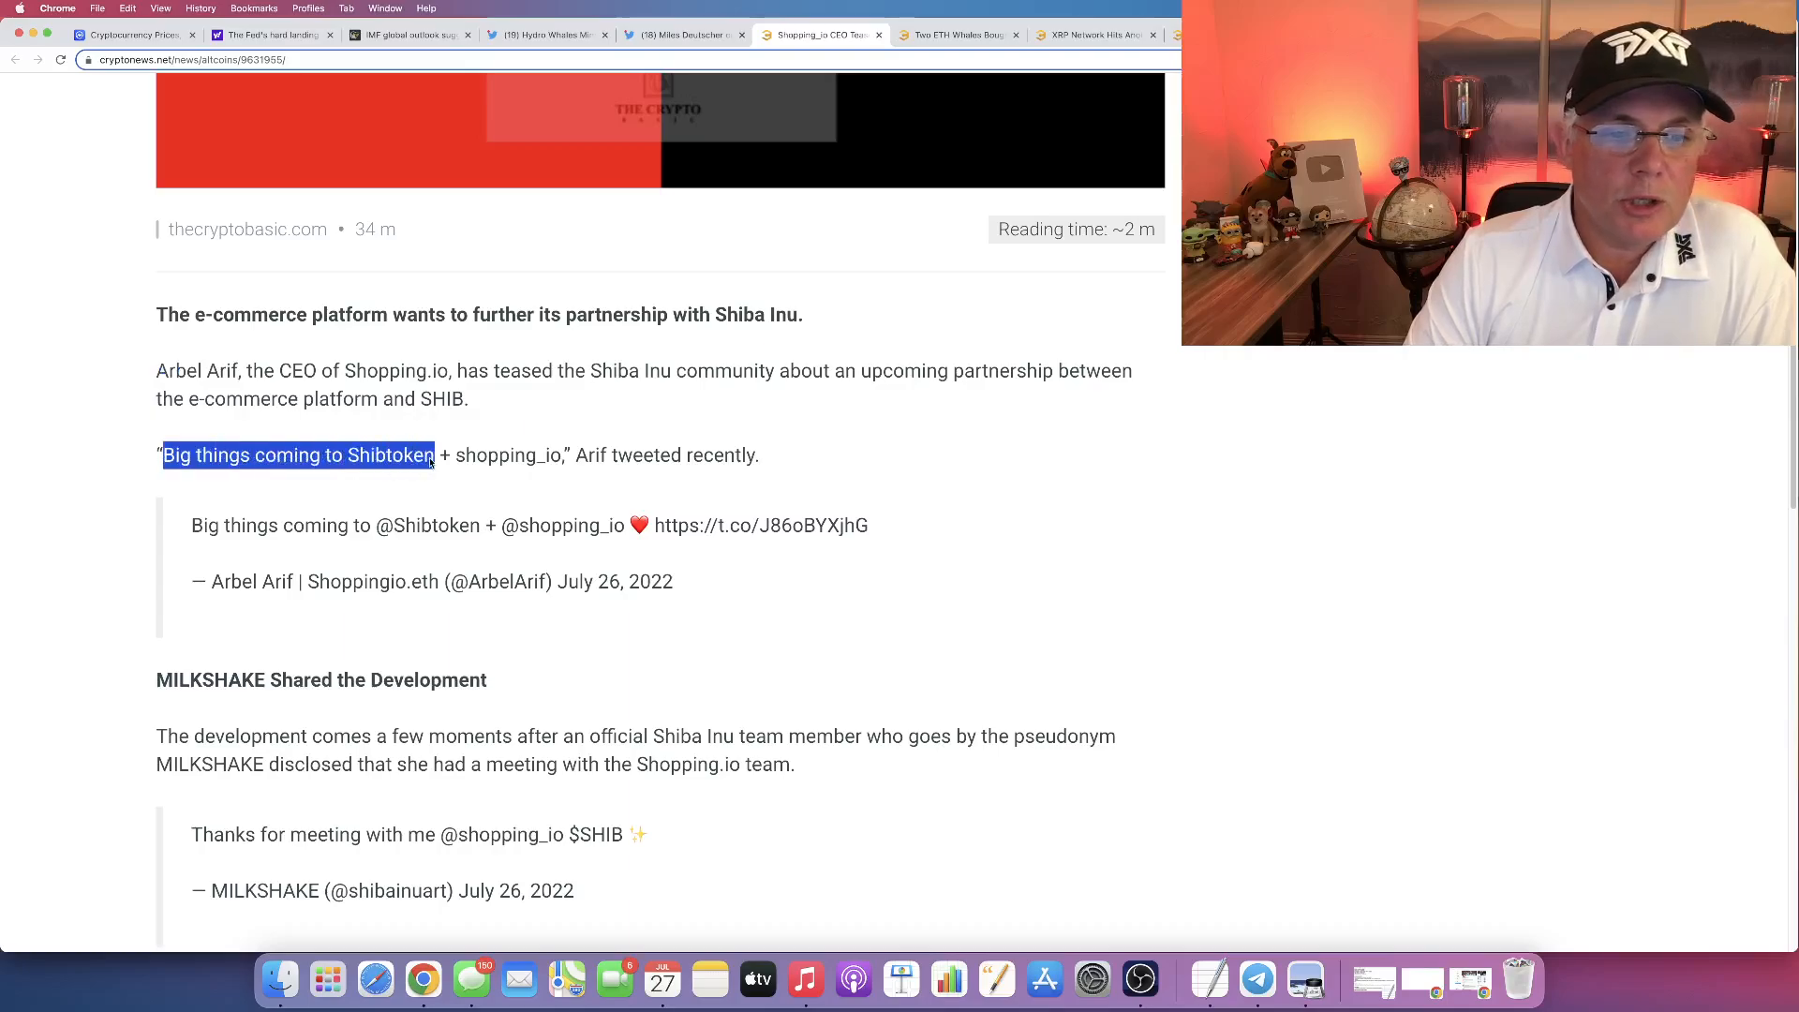
left_click_drag(433, 454, 555, 453)
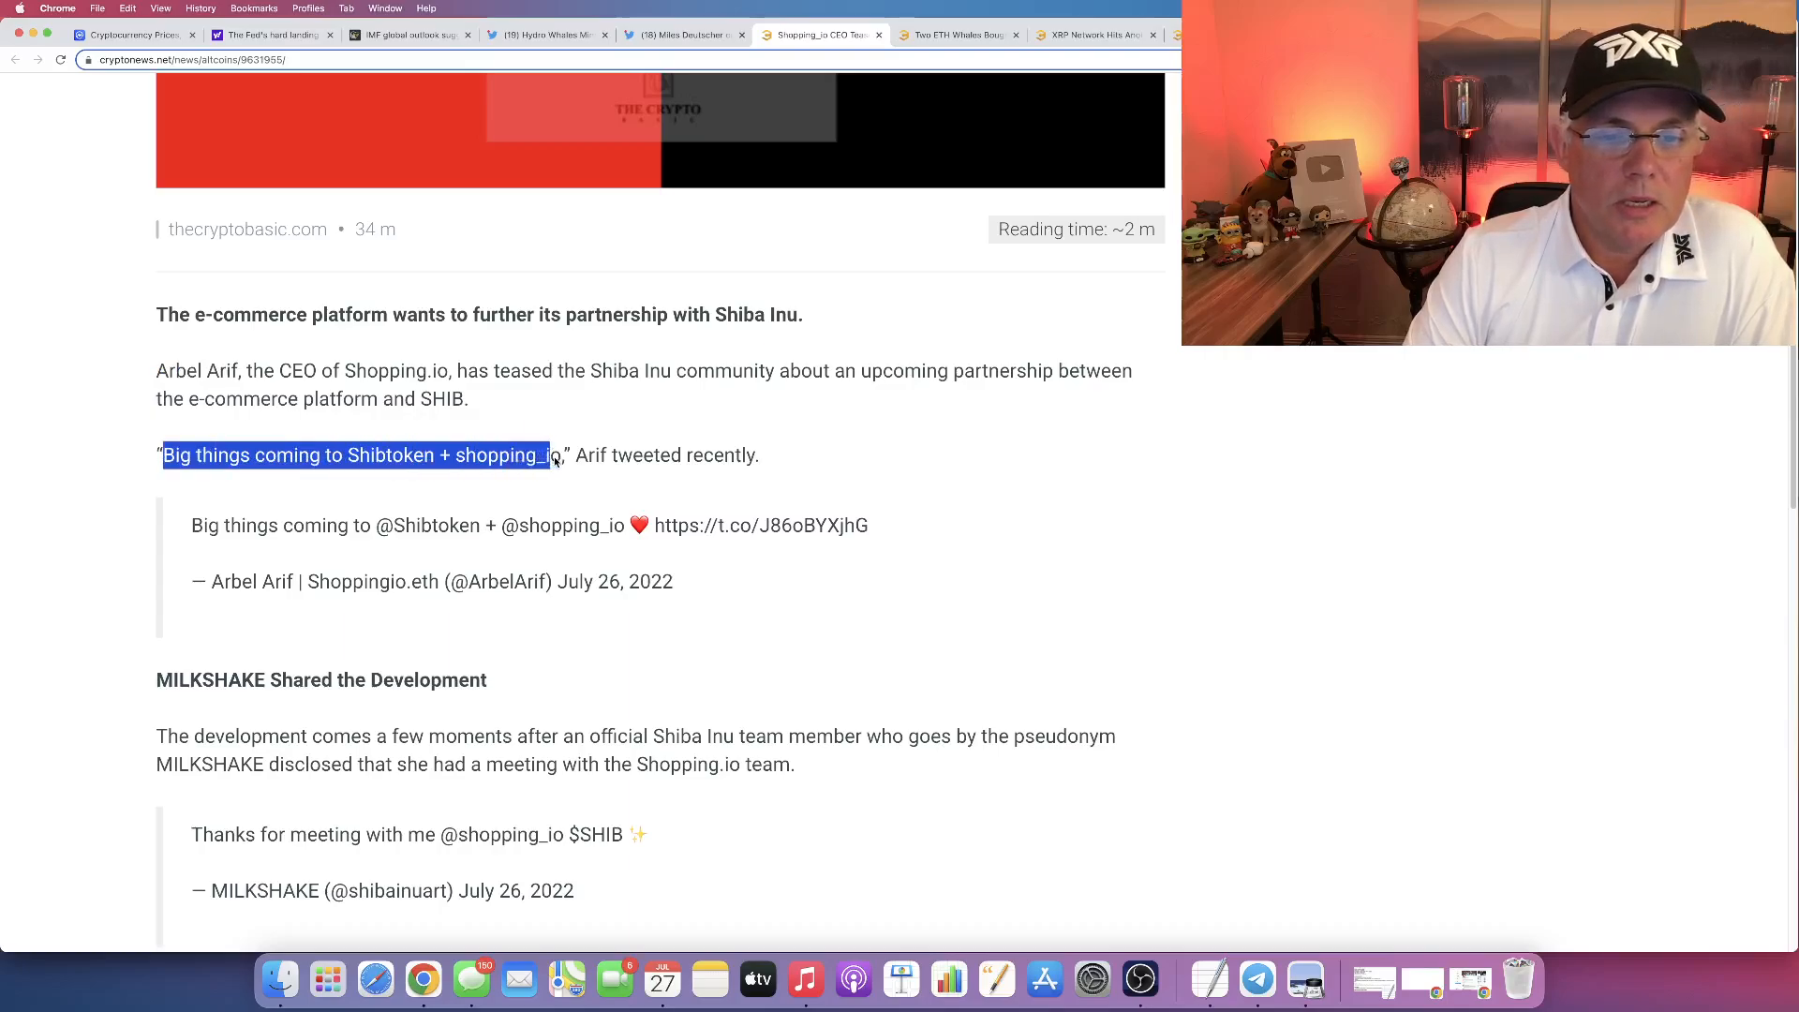